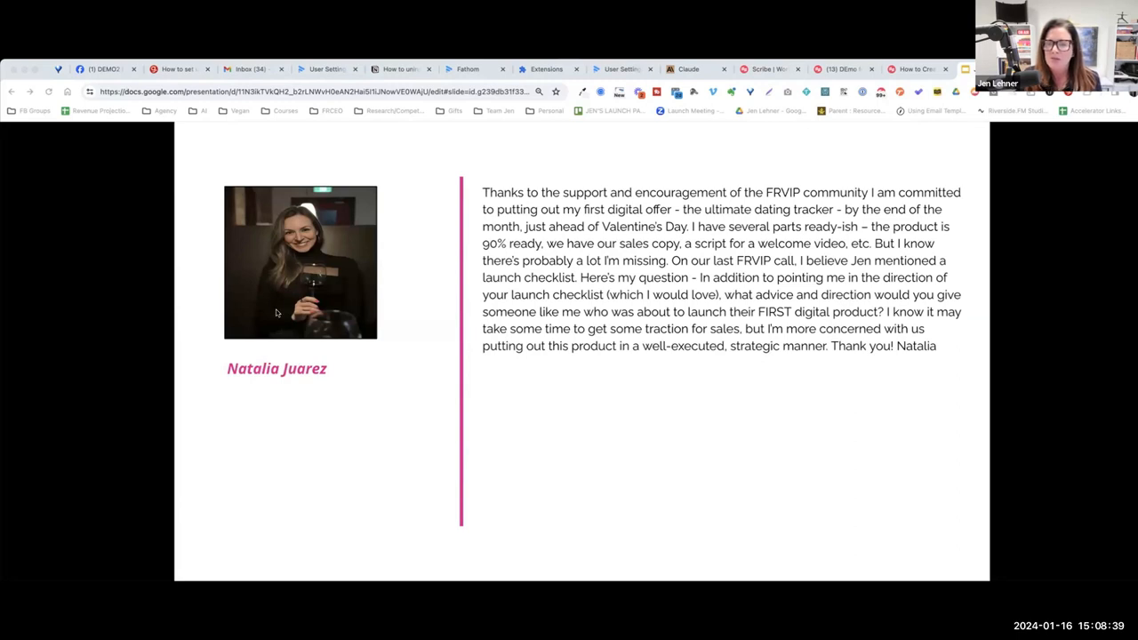
pyautogui.moveTo(260, 274)
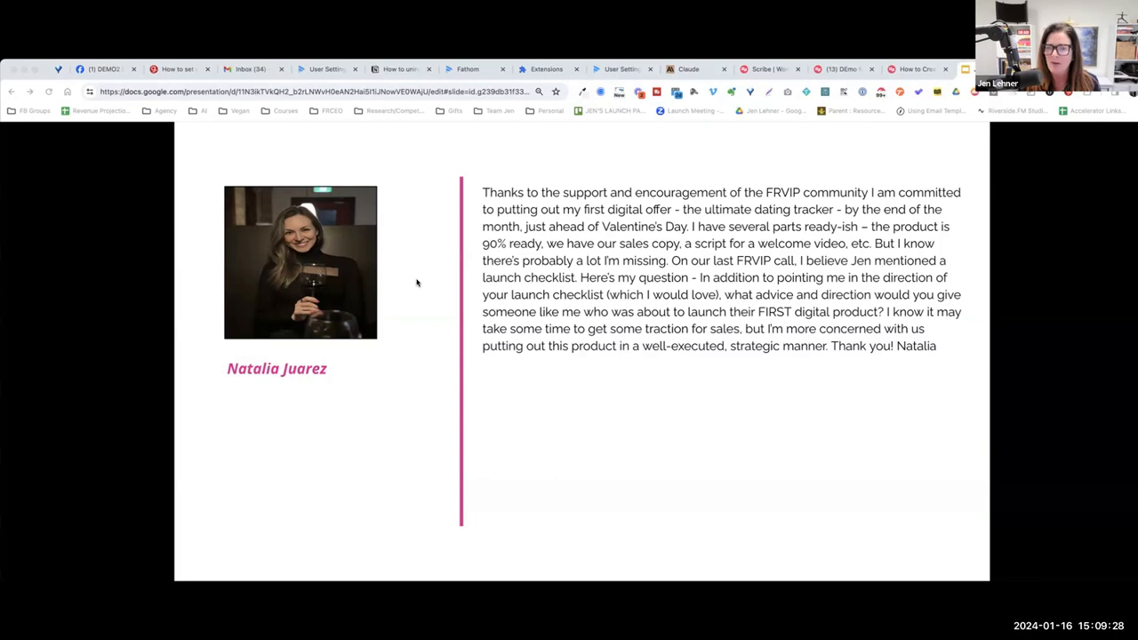
pyautogui.moveTo(1011, 371)
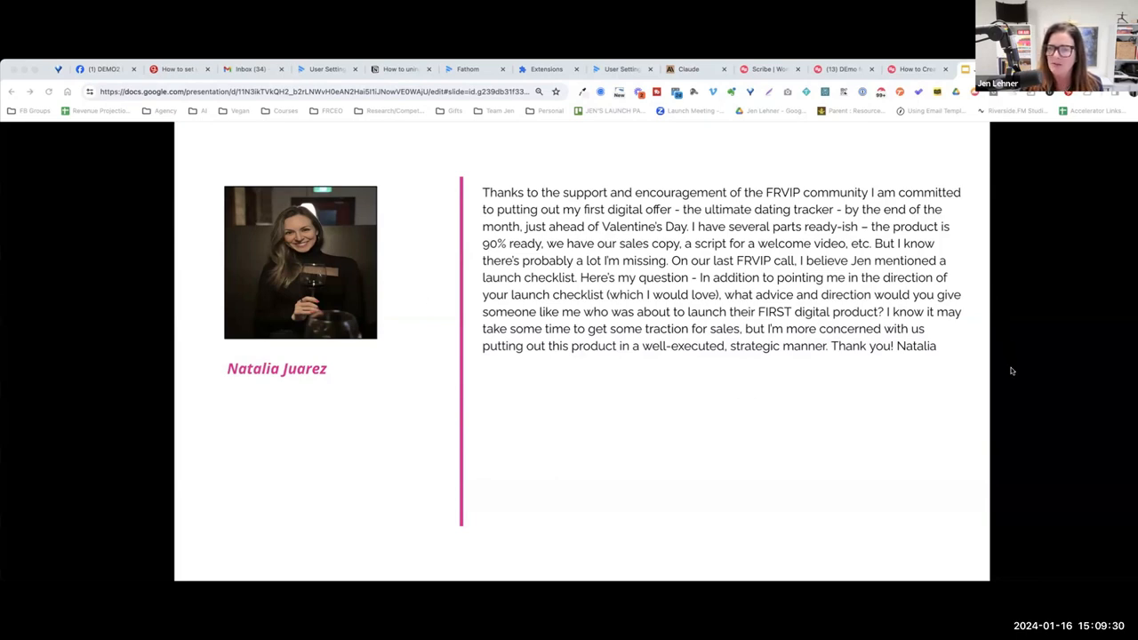
pyautogui.moveTo(1031, 362)
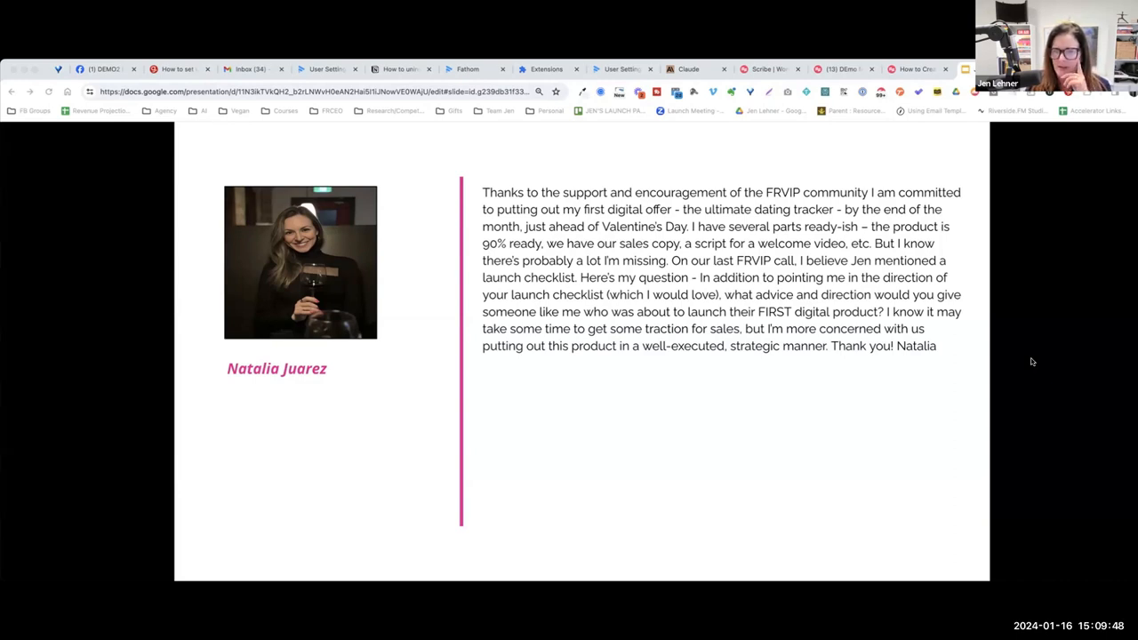
pyautogui.moveTo(1026, 363)
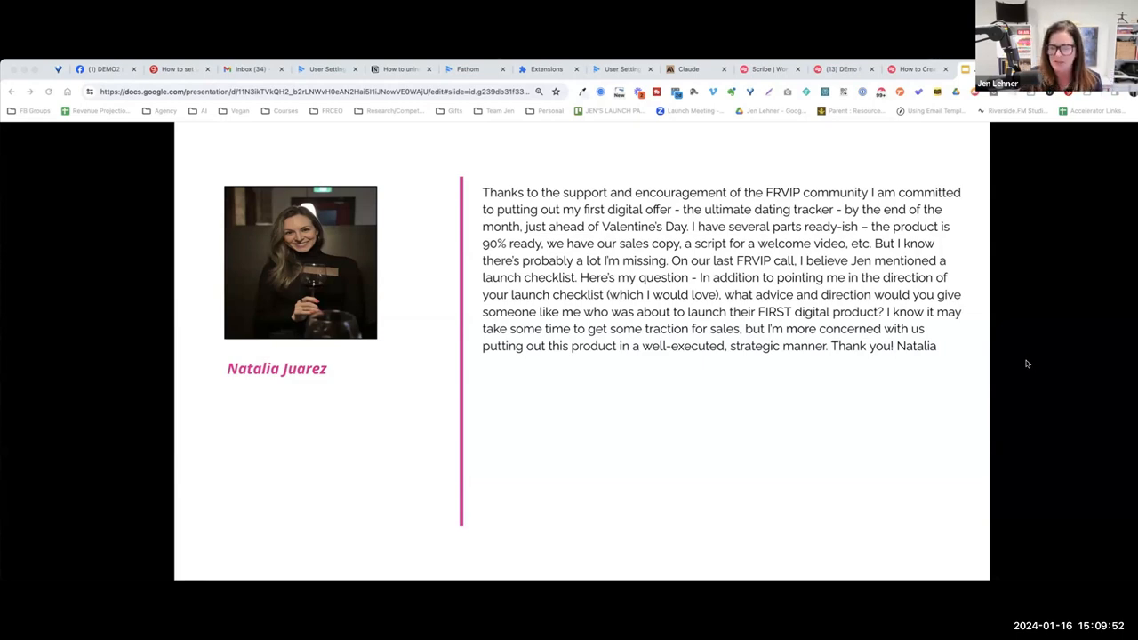
pyautogui.moveTo(746, 370)
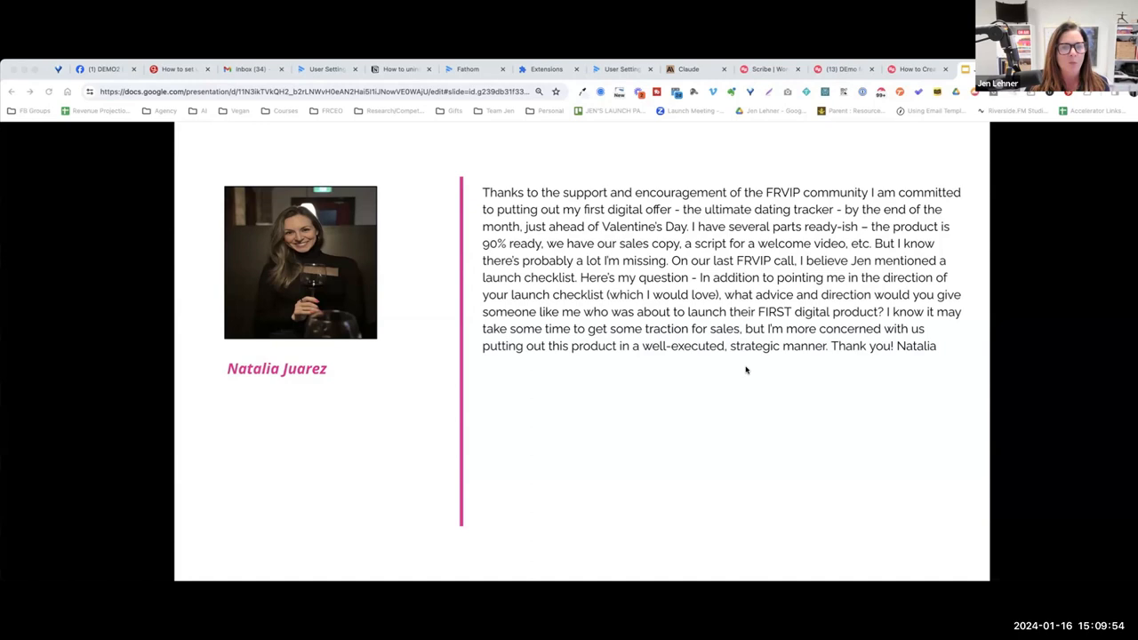
pyautogui.moveTo(75, 180)
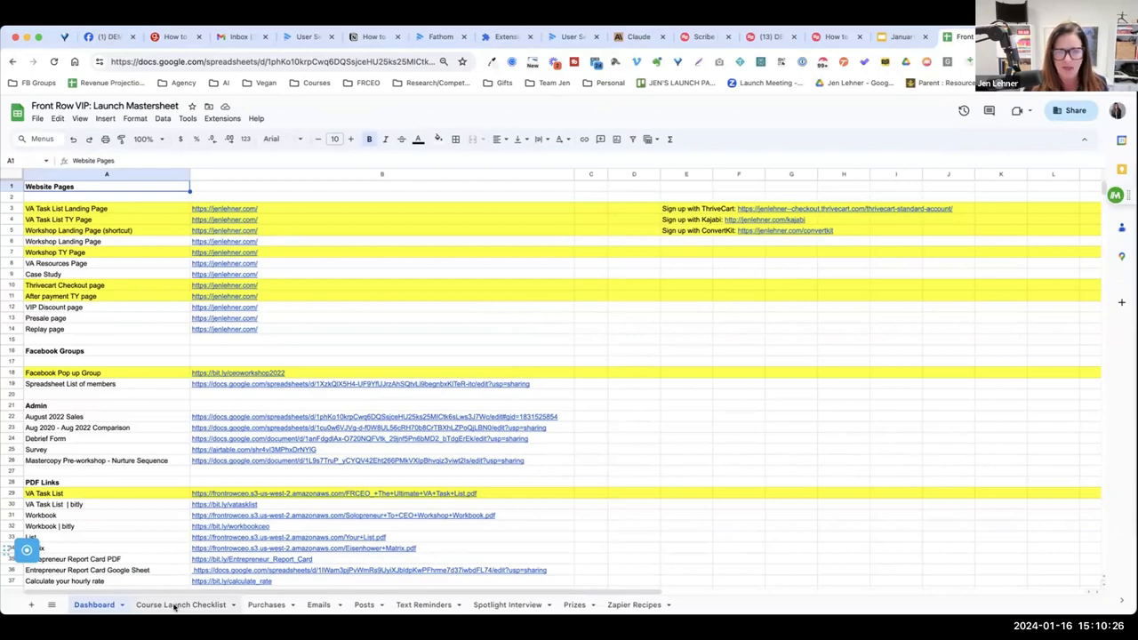
# - Open the Course Launch Checklist tab and scroll through its presale, email and workshop-prep tasks
pyautogui.click(181, 604)
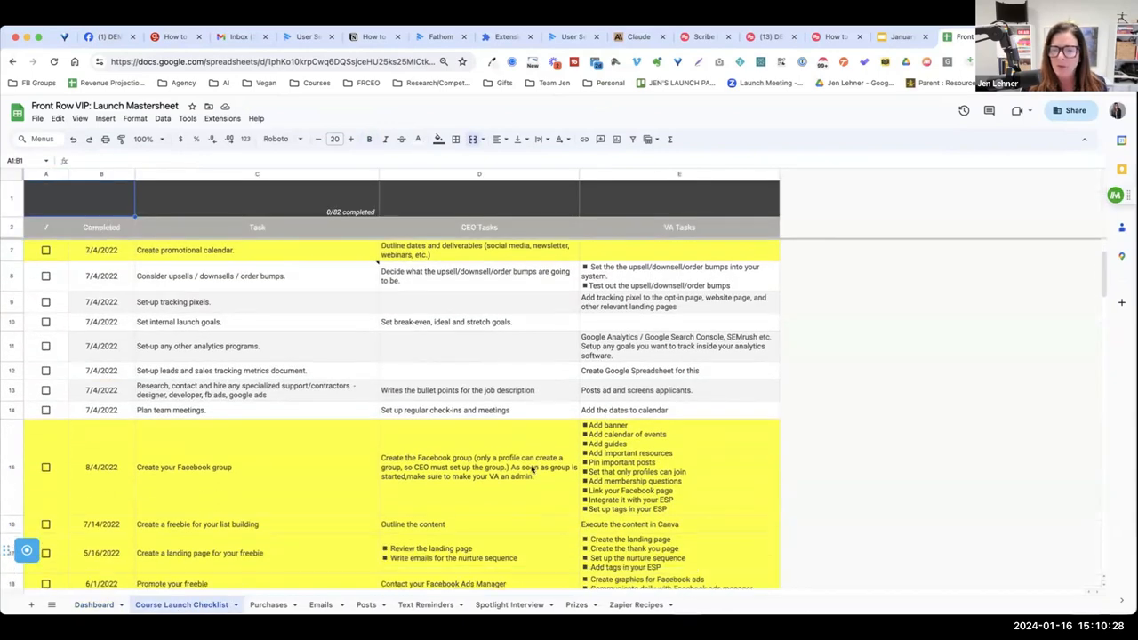
pyautogui.scroll(-3)
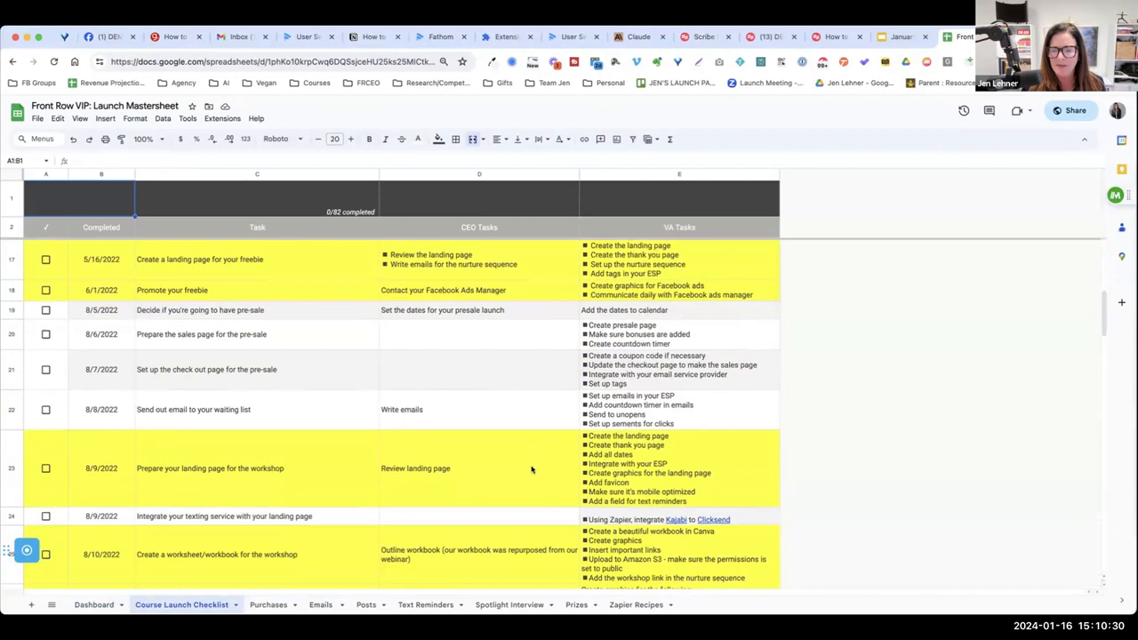
pyautogui.scroll(-3)
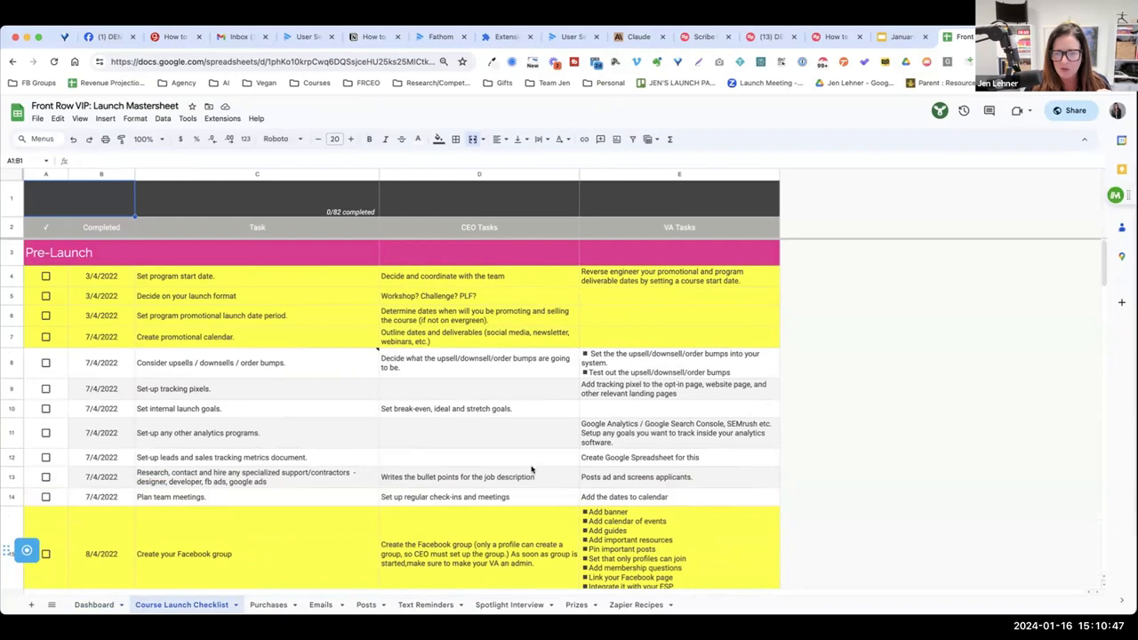
pyautogui.scroll(-3)
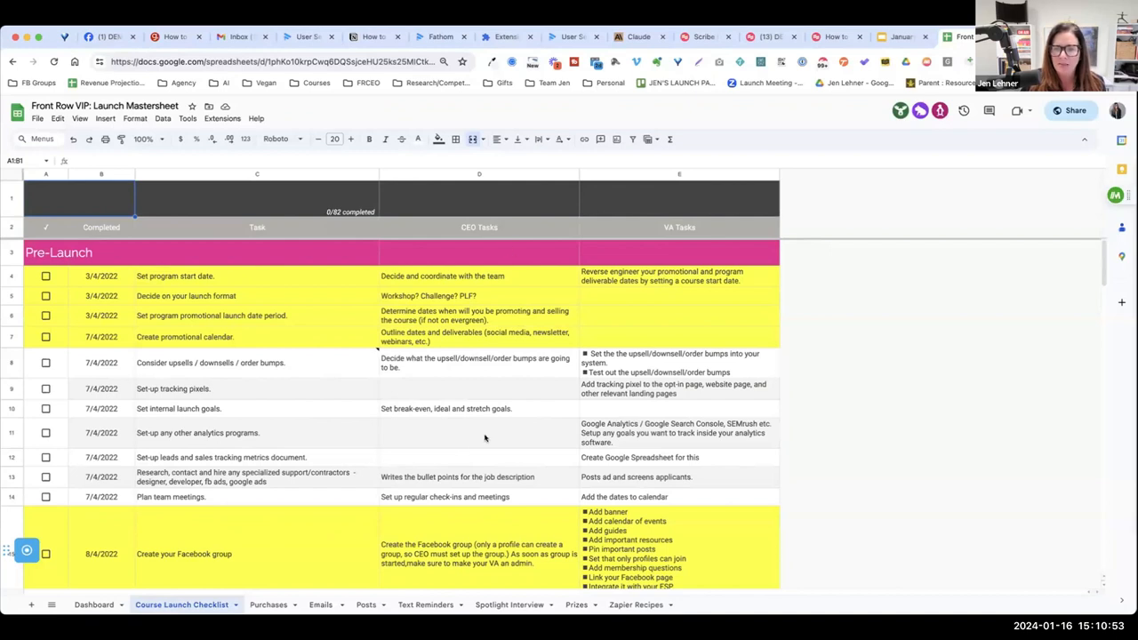
pyautogui.moveTo(704, 203)
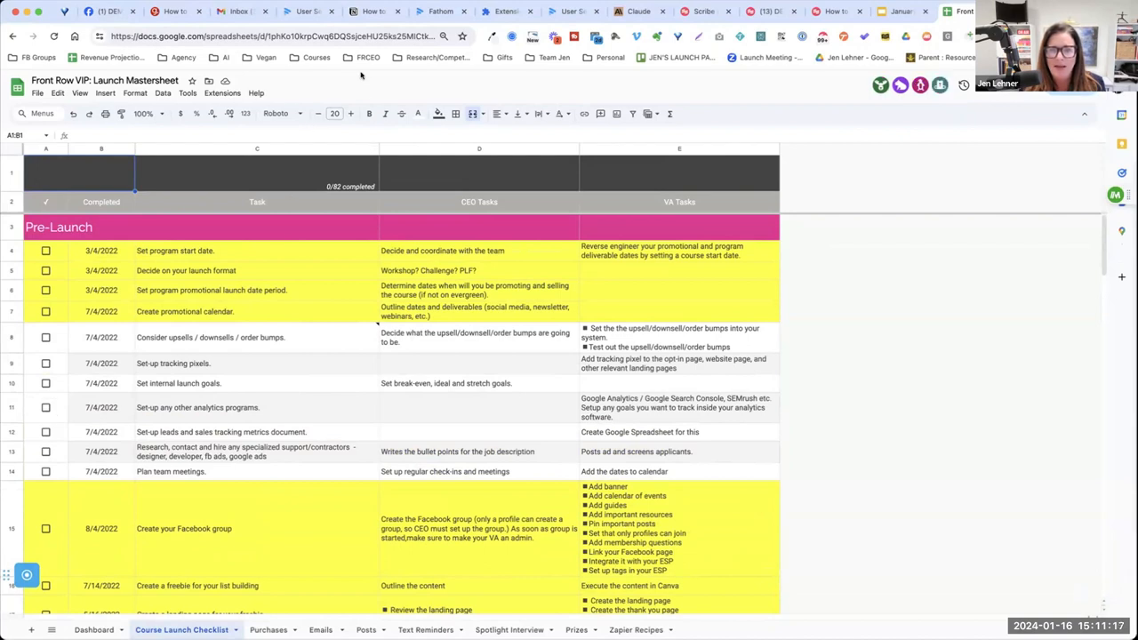
pyautogui.click(679, 451)
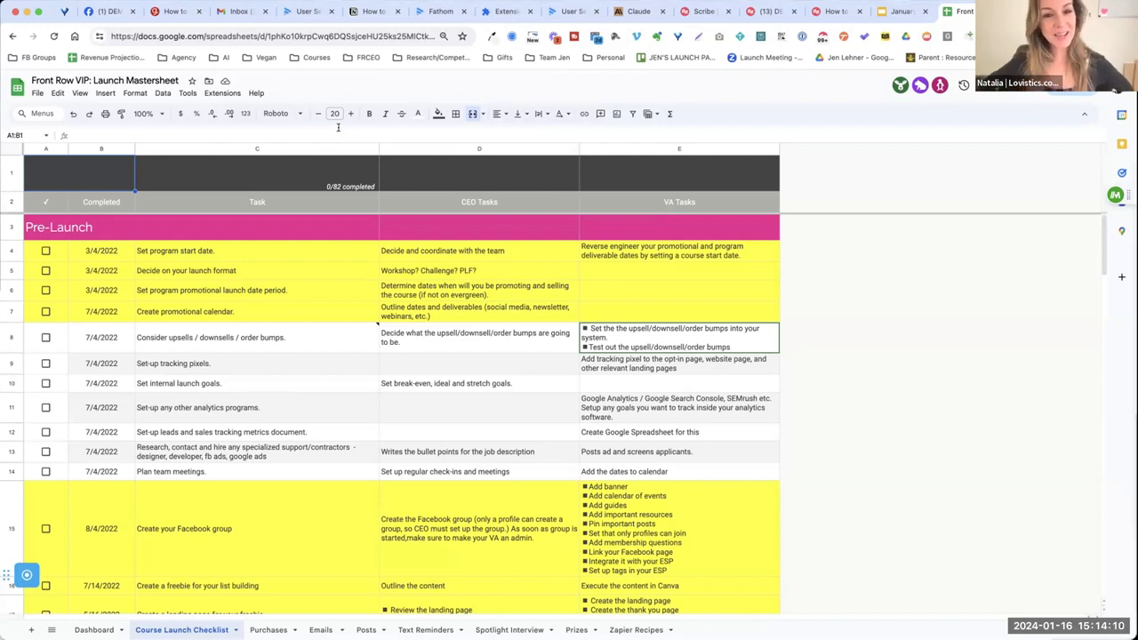
pyautogui.moveTo(82, 129)
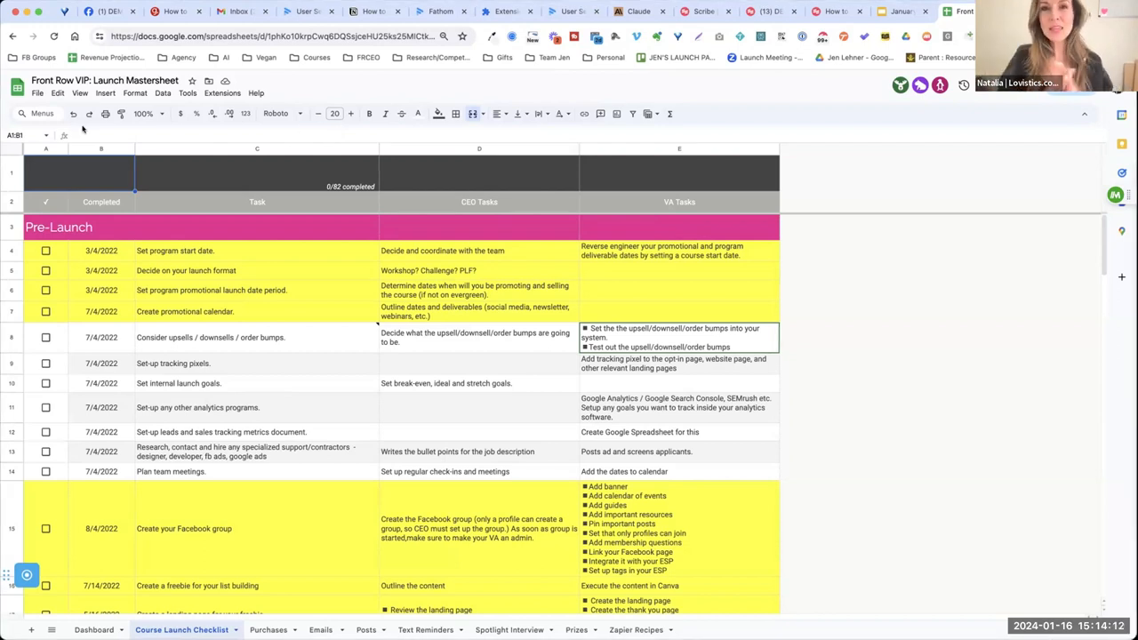